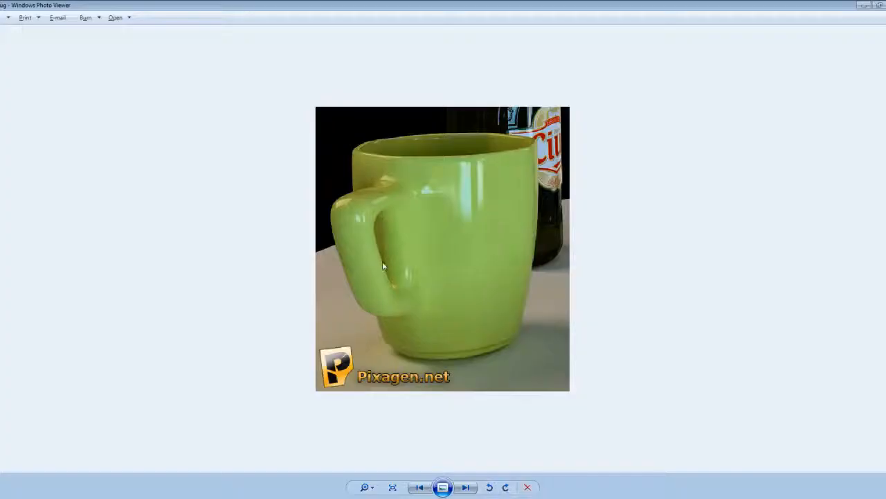
pyautogui.moveTo(369, 237)
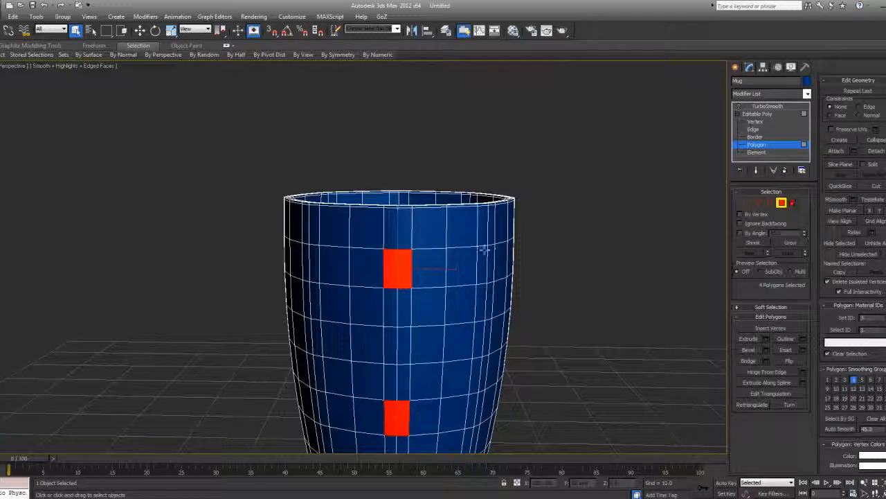
# Select two adjacent polygons high on the mug body where the handle's upper end joins
pyautogui.click(401, 268)
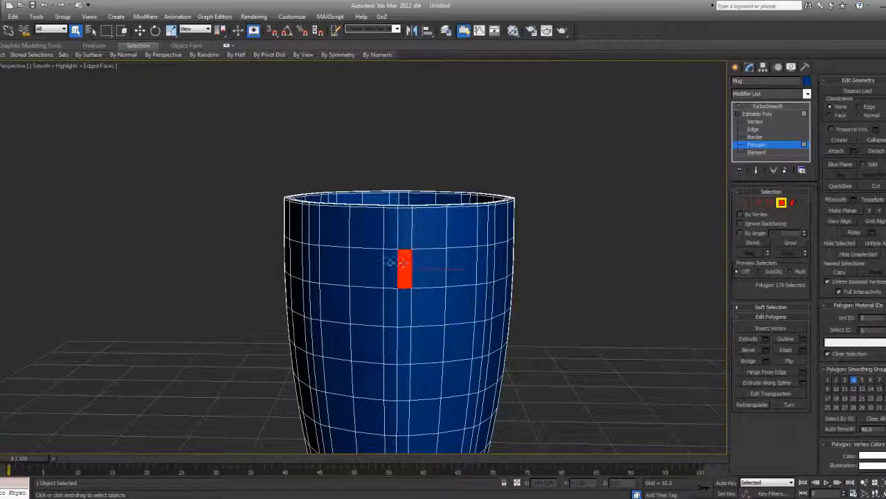
pyautogui.click(397, 268)
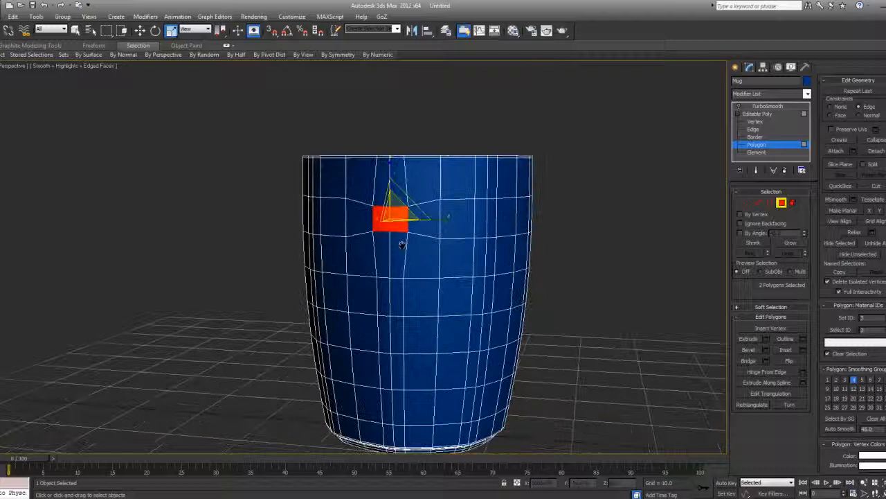
# Extrude the selected faces into two short square stubs and bring the reference photo back up
pyautogui.moveTo(391, 218); pyautogui.dragTo(391, 370)
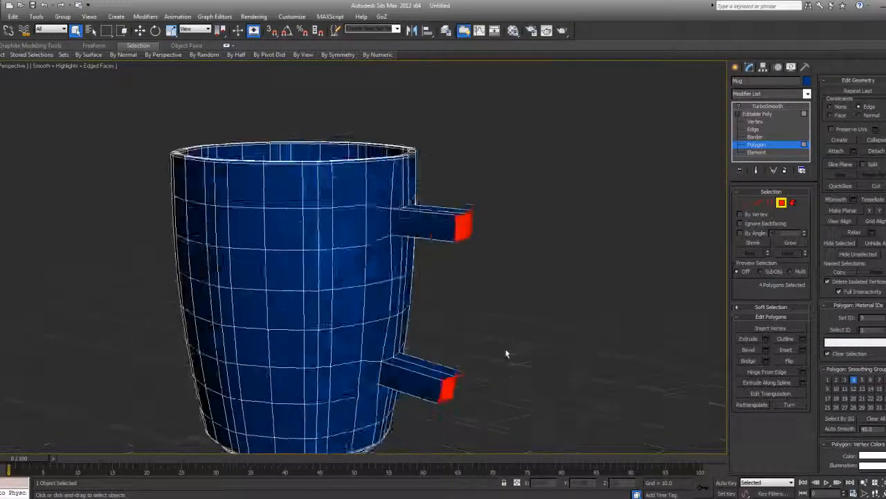
pyautogui.moveTo(506, 353); pyautogui.dragTo(101, 237)
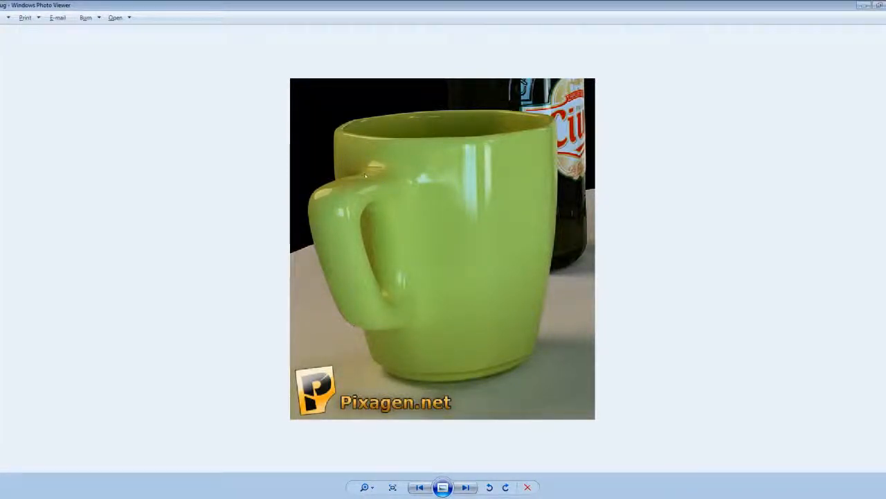
pyautogui.moveTo(388, 177)
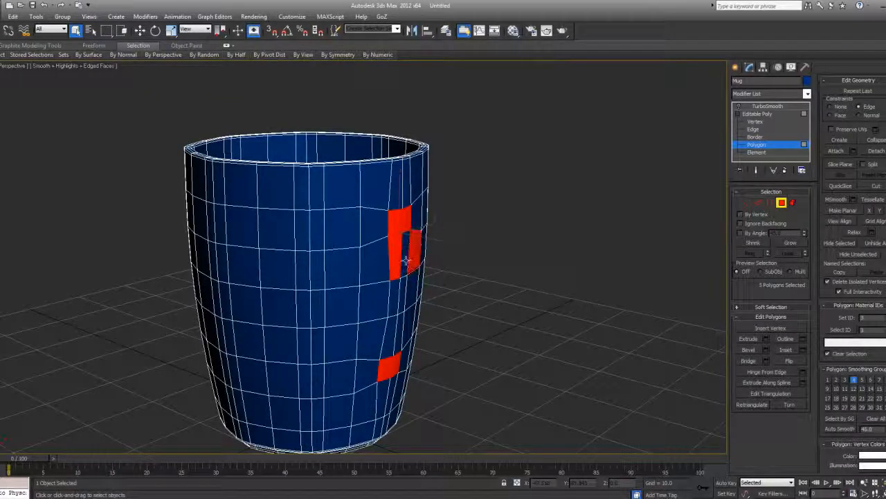
# Pick the end polygons of the two handle stubs for another extrusion
pyautogui.click(398, 291)
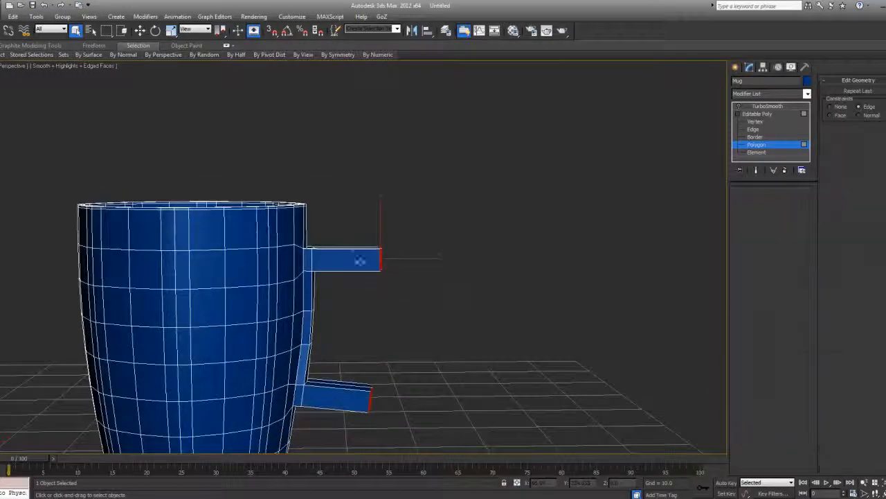
# Enter Edge sub-object level and add a division along each handle stub
pyautogui.click(754, 129)
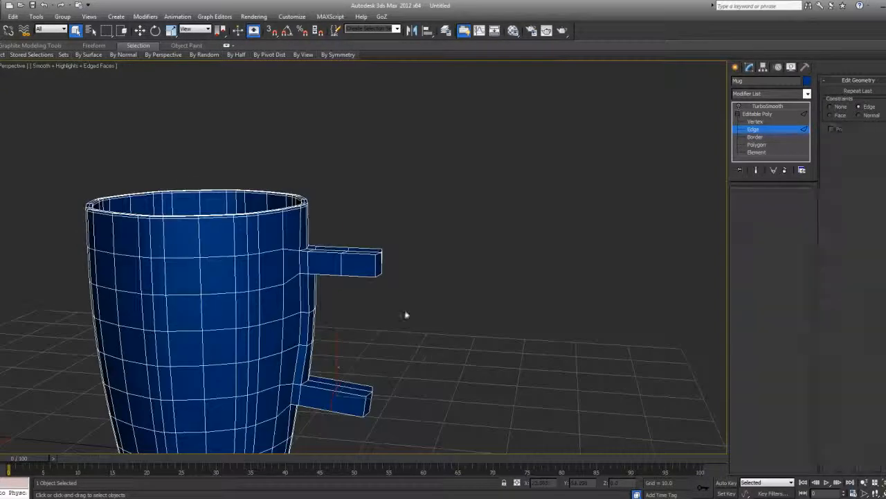
pyautogui.click(756, 144)
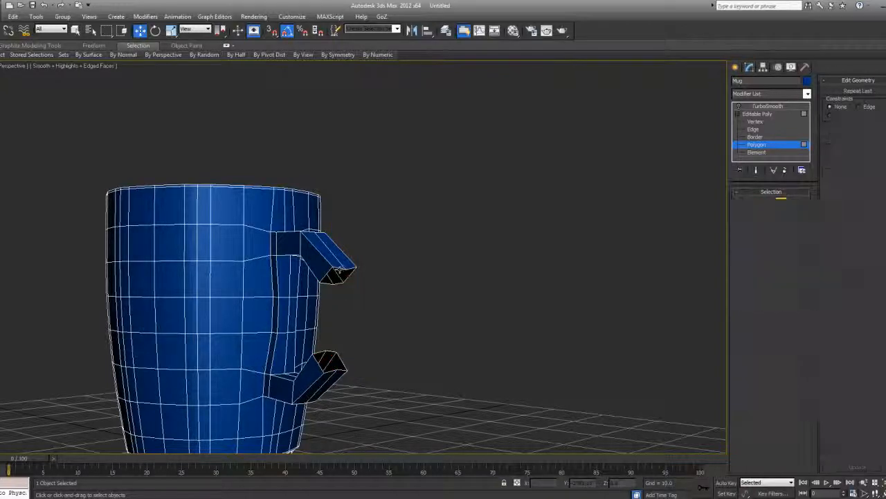
# In Border mode, select both open stub-end borders and bridge them
pyautogui.click(754, 136)
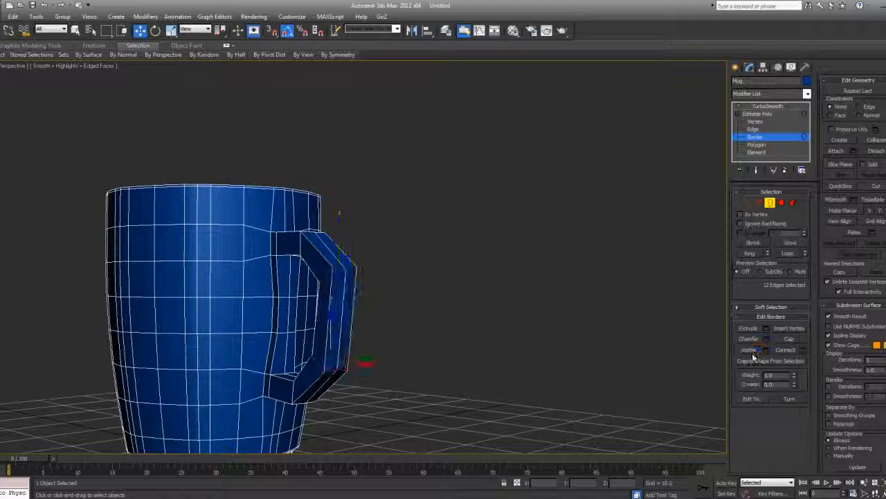
pyautogui.moveTo(242, 311); pyautogui.dragTo(415, 332)
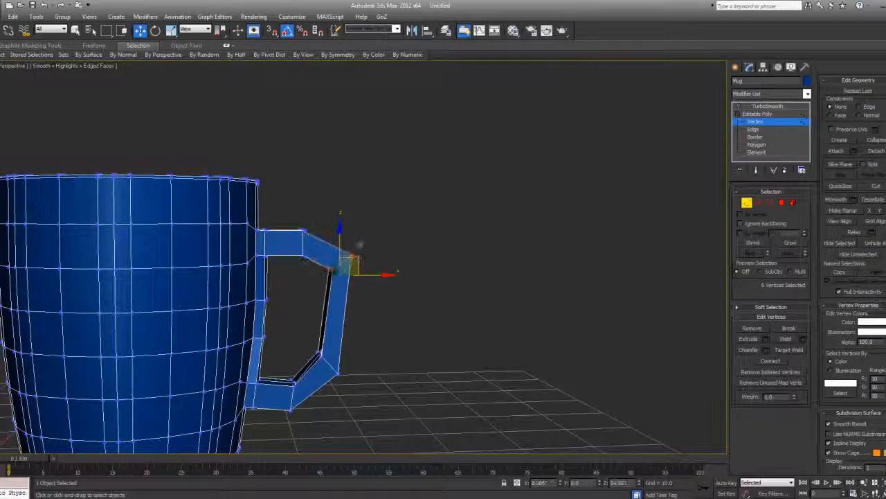
# Move the handle's outer corner and upper vertices into an evenly thick angular loop
pyautogui.moveTo(353, 260); pyautogui.dragTo(305, 222)
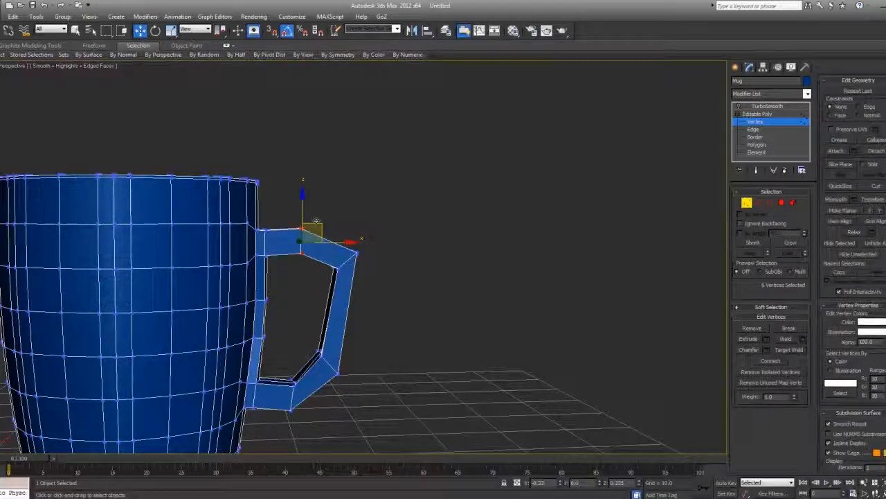
pyautogui.moveTo(304, 326); pyautogui.dragTo(355, 386)
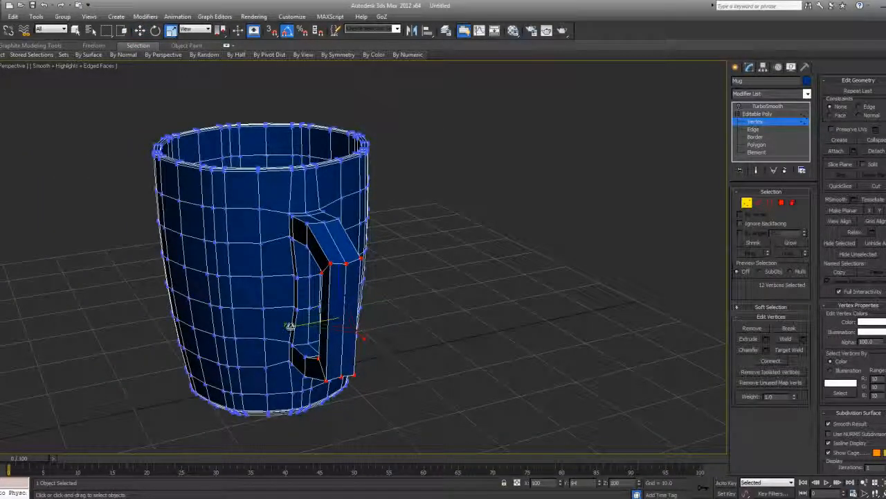
pyautogui.click(753, 129)
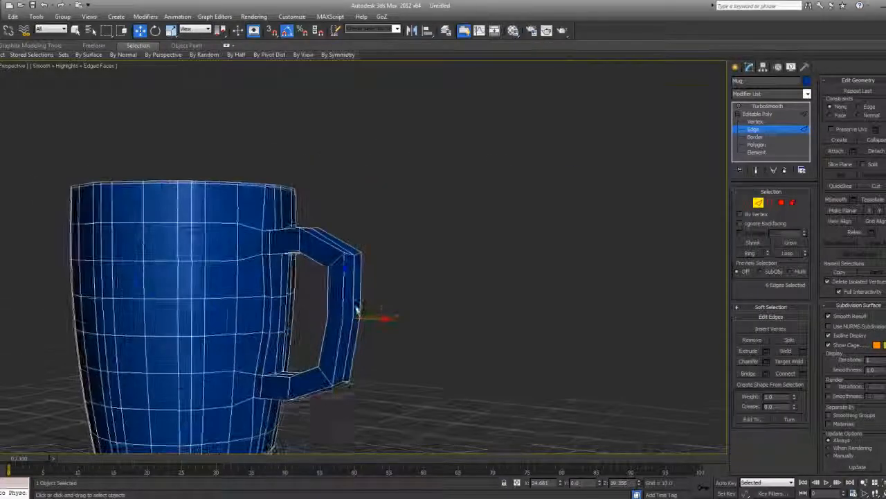
# Exit Edge sub-object mode to prepare for selecting the handle vertices
pyautogui.click(767, 106)
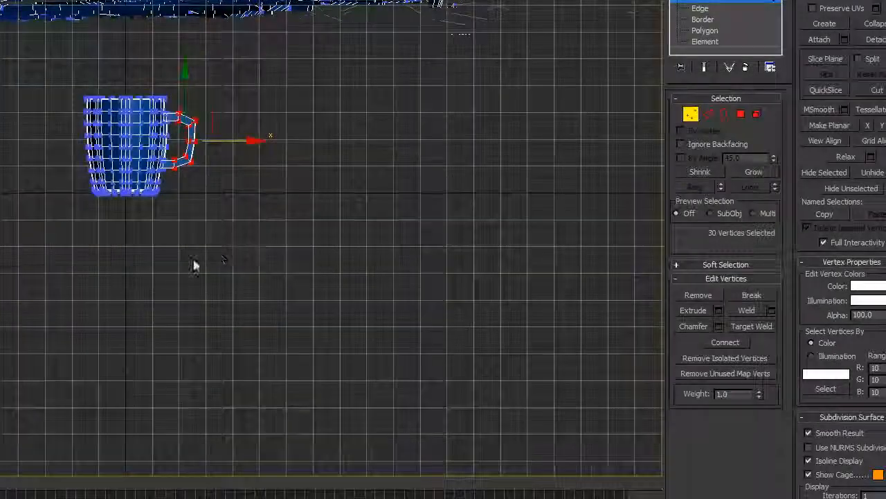
# Zoom in and reposition the selected handle vertices to thicken the handle
pyautogui.scroll(3)
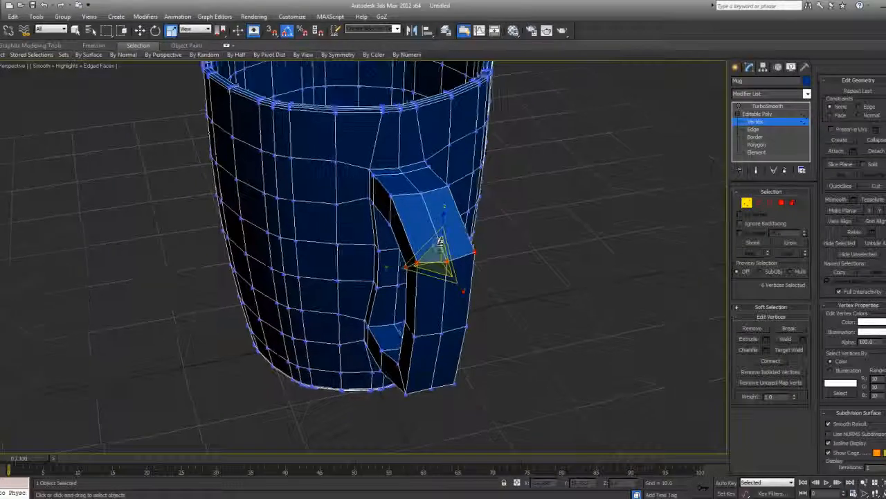
pyautogui.click(766, 106)
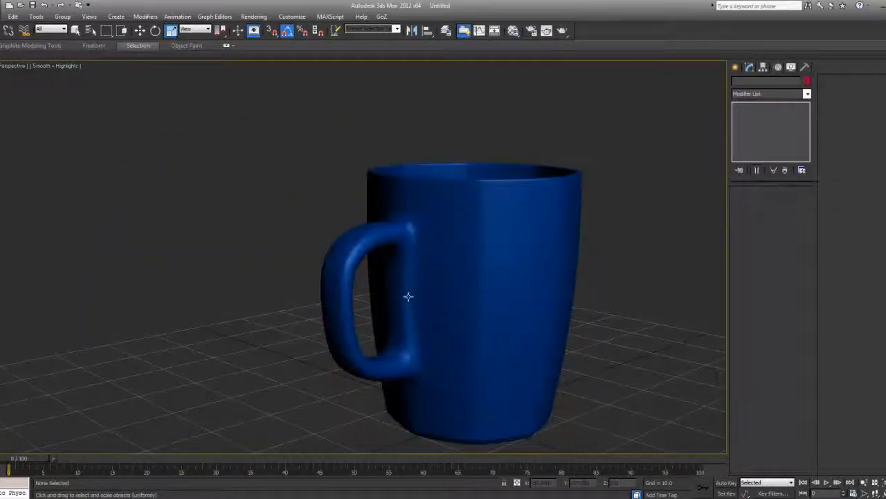
# Zoom and orbit around the smoothed handle, then return to Edge editing
pyautogui.scroll(3)
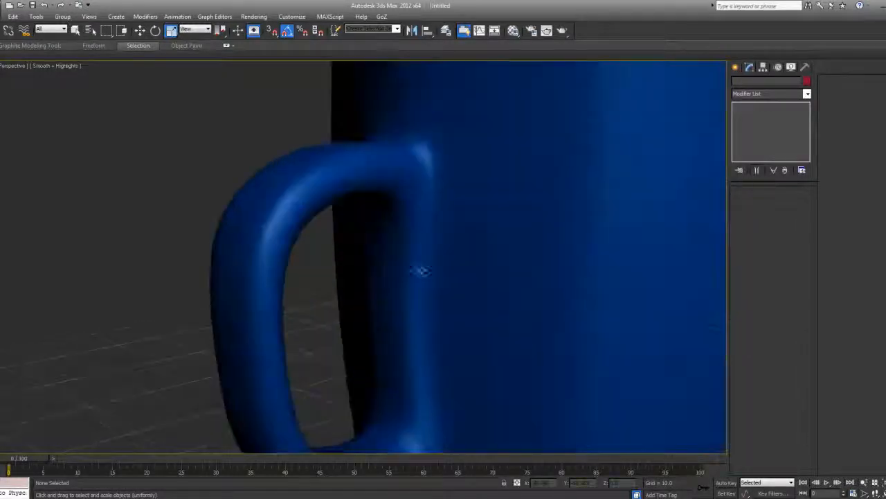
pyautogui.moveTo(421, 270); pyautogui.dragTo(388, 258)
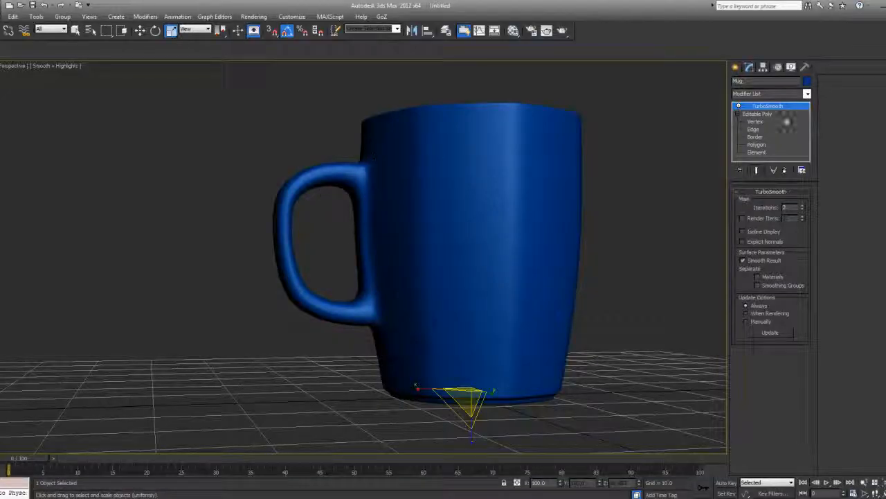
pyautogui.click(753, 129)
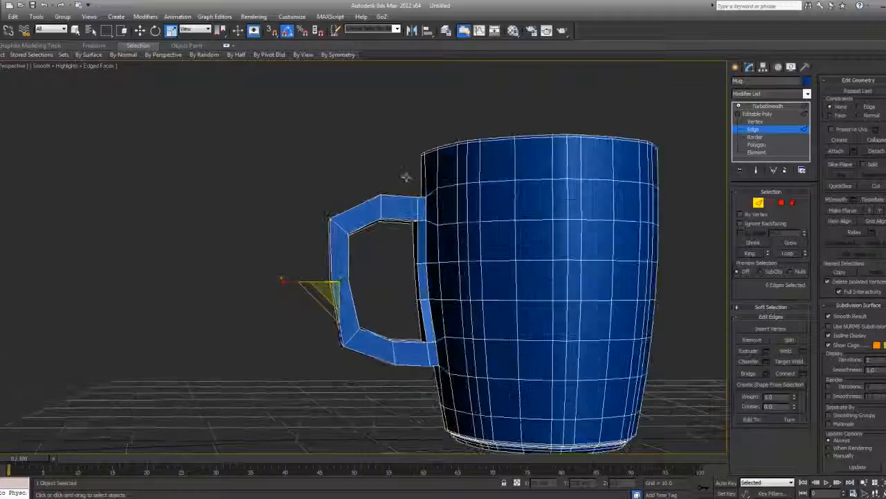
# Switch to Vertex mode and pick a corner vertex of the handle
pyautogui.click(755, 121)
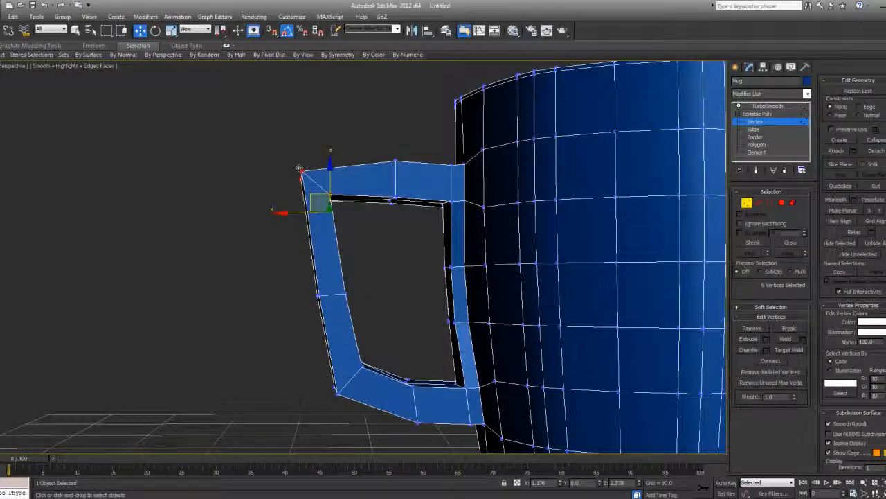
pyautogui.click(753, 129)
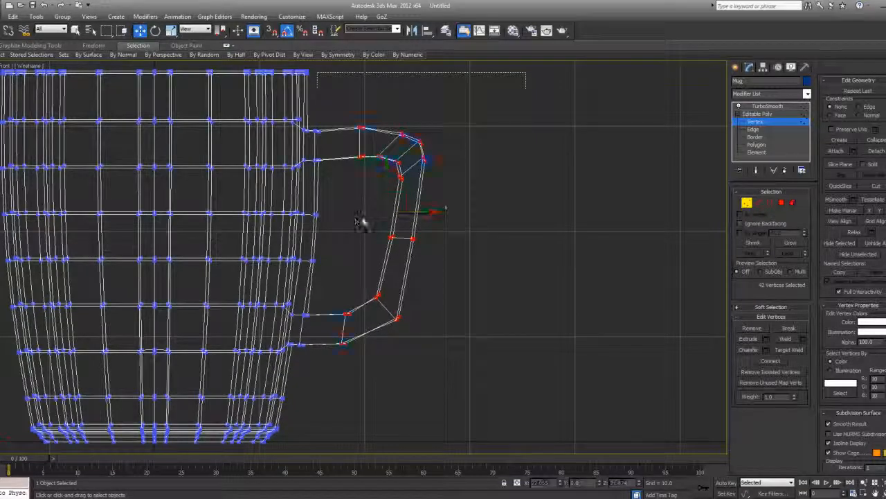
# Exit Vertex mode on the Editable Poly and return to the TurboSmooth level of the stack
pyautogui.click(757, 114)
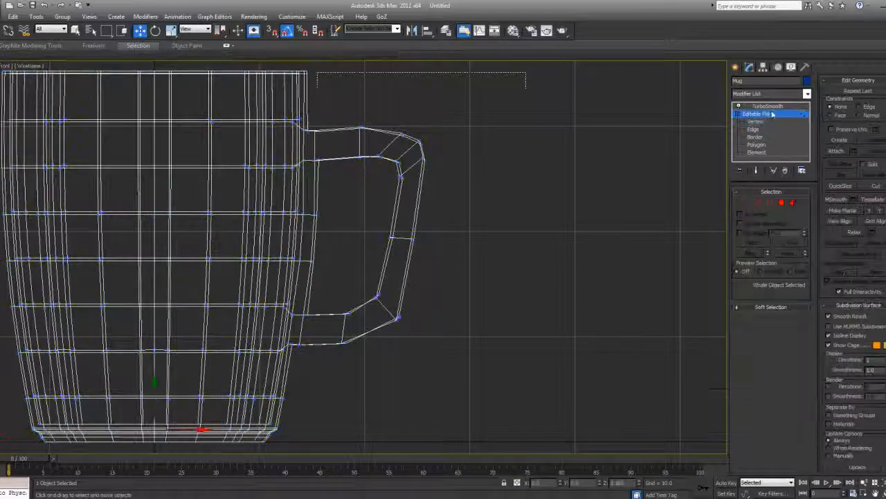
pyautogui.click(767, 106)
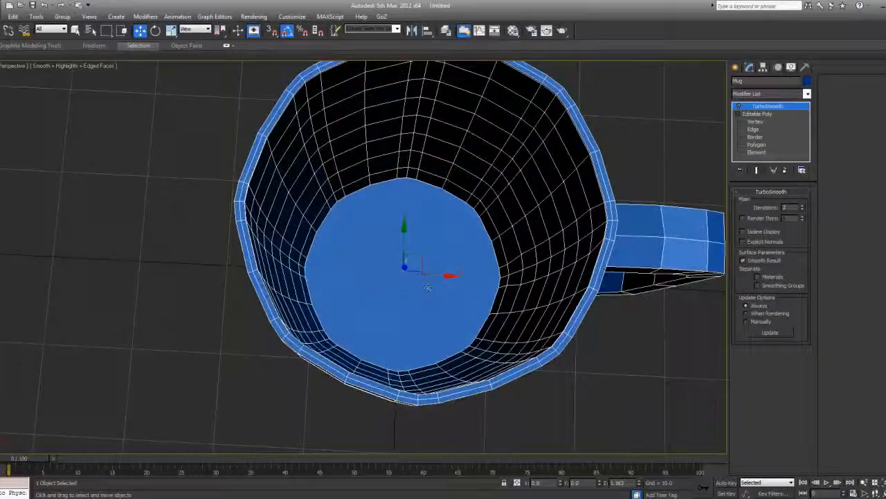
# Inset the inner base's centre polygon in Polygon mode, then recheck the TurboSmoothed result
pyautogui.click(756, 144)
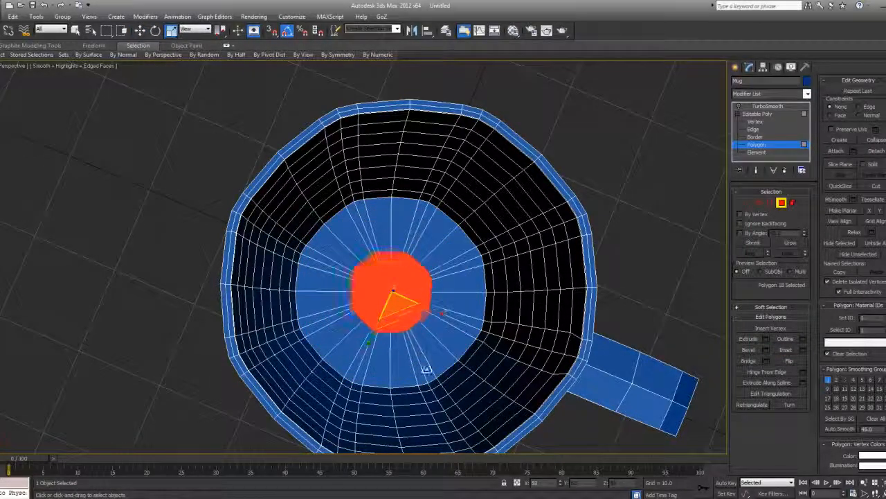
pyautogui.click(767, 106)
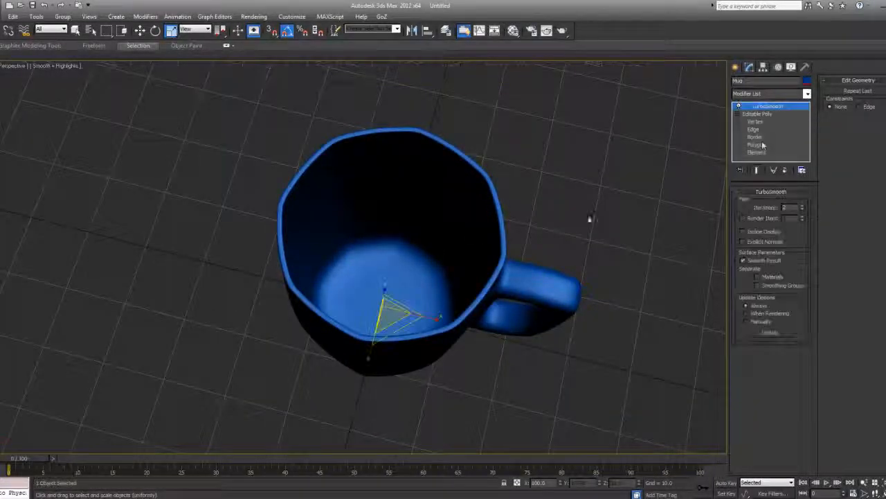
pyautogui.click(767, 106)
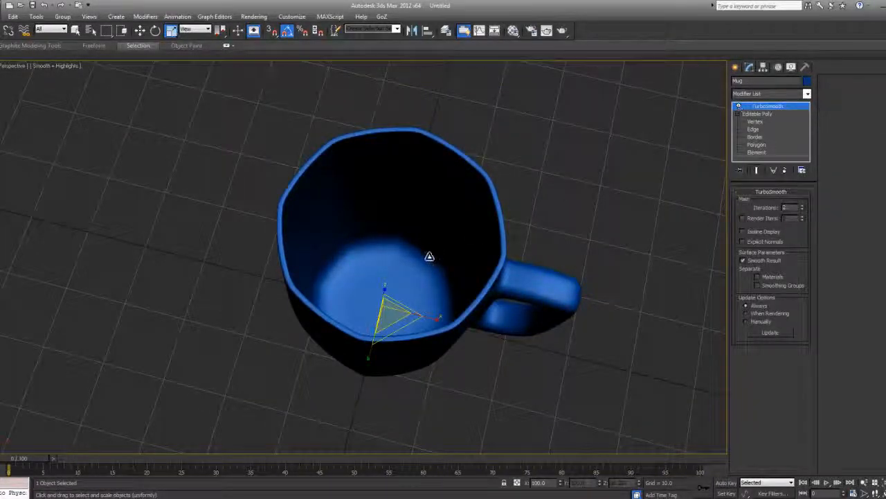